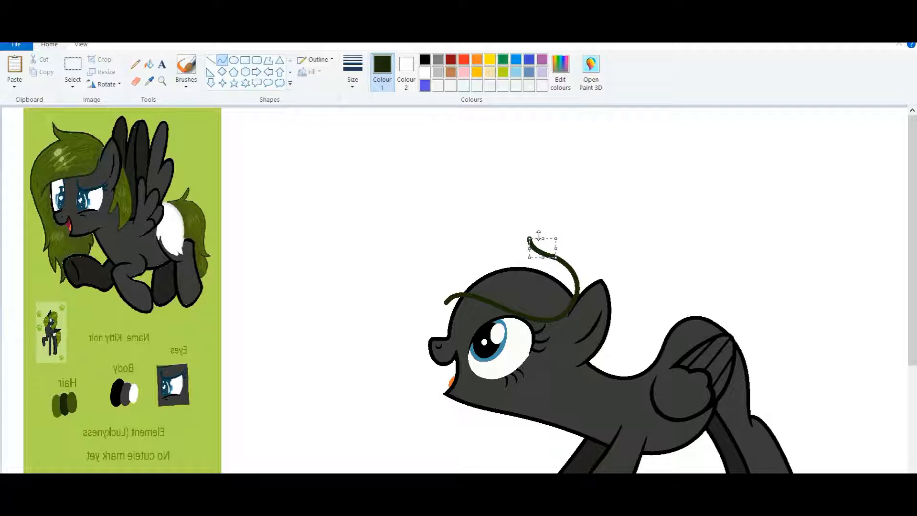
Bend a dark curved line over the pony's head to outline the flowing mane
{"action": "left_click_drag", "start_coordinate": [544, 240], "coordinate": [398, 386]}
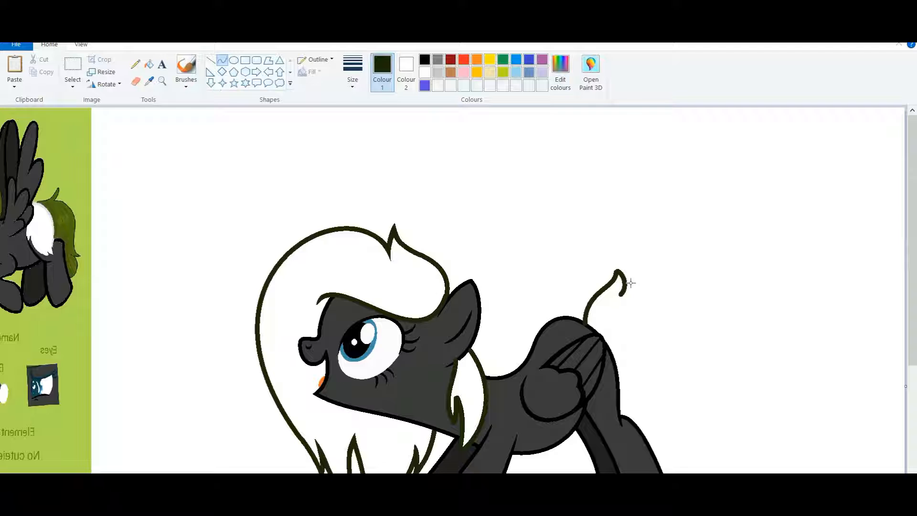
Draw a curved tail outline back from the rump and scroll down to continue it
{"action": "left_click_drag", "start_coordinate": [621, 287], "coordinate": [717, 259]}
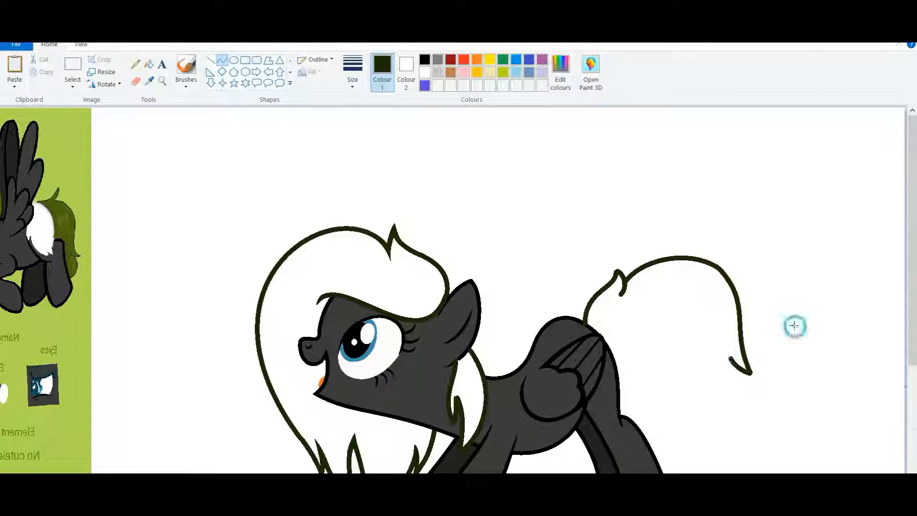
{"action": "scroll", "scroll_direction": "down", "scroll_amount": 3}
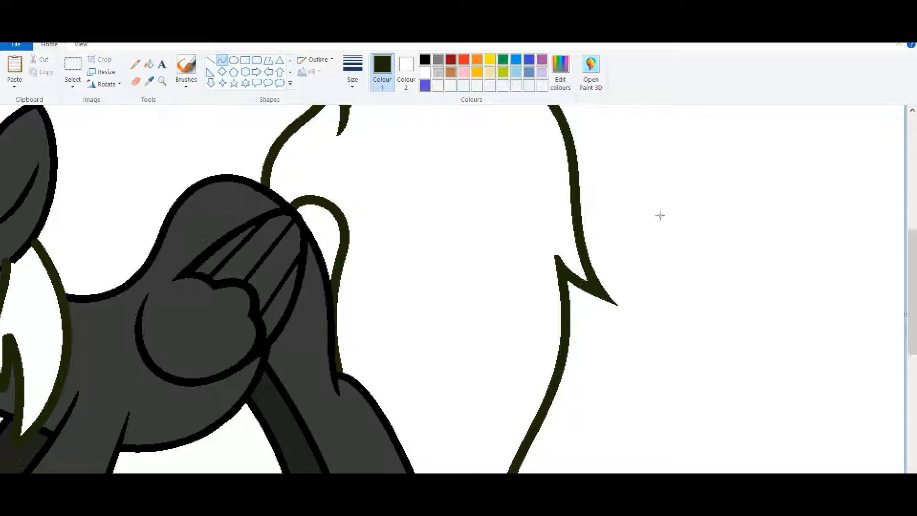
{"action": "scroll", "scroll_direction": "down", "scroll_amount": 3}
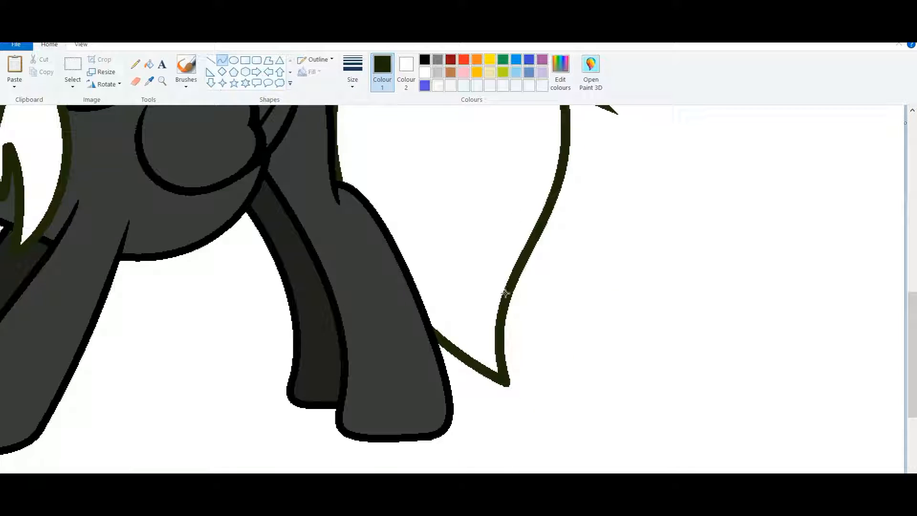